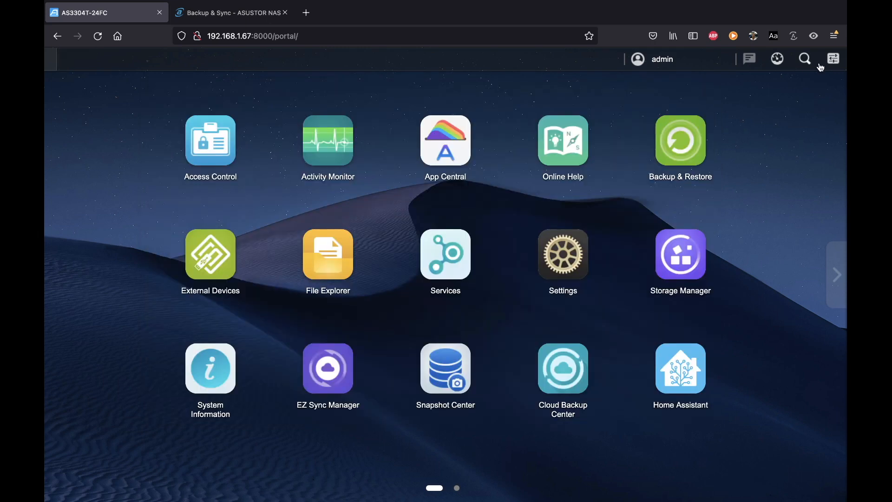
mouse_move(563, 254)
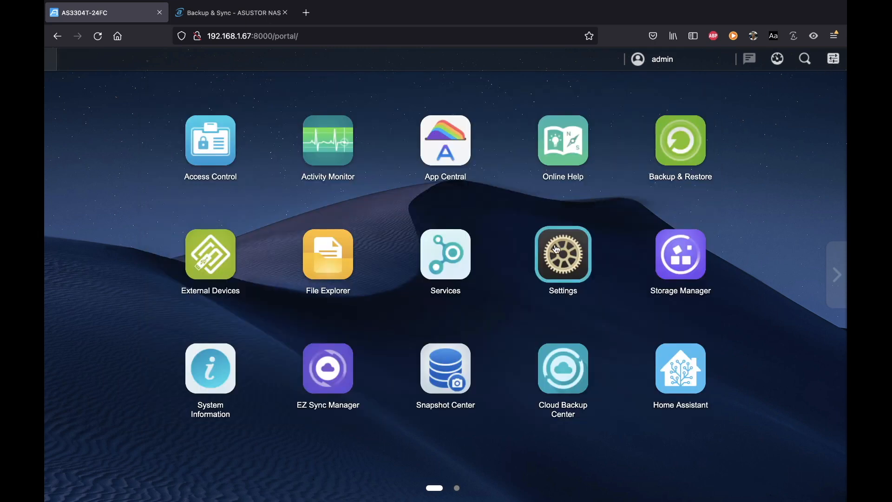
Leave Settings and search the desktop for 'app', listing eight matching apps.
left_click(562, 255)
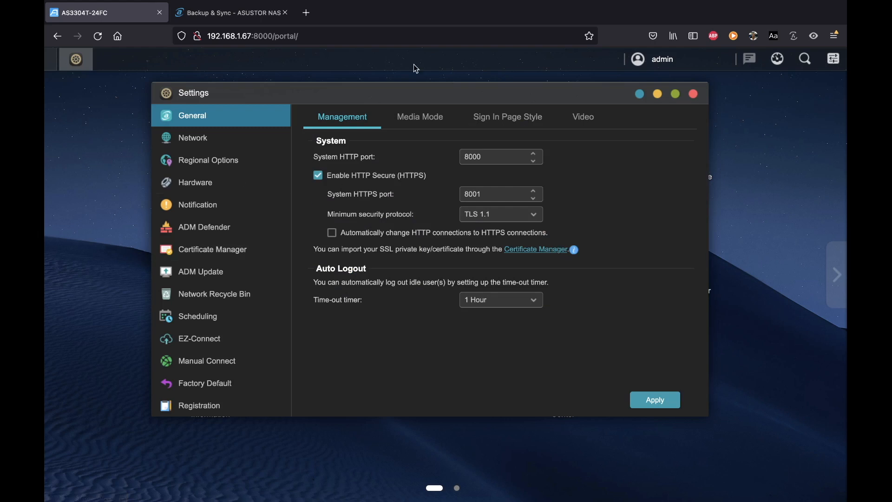
mouse_move(693, 93)
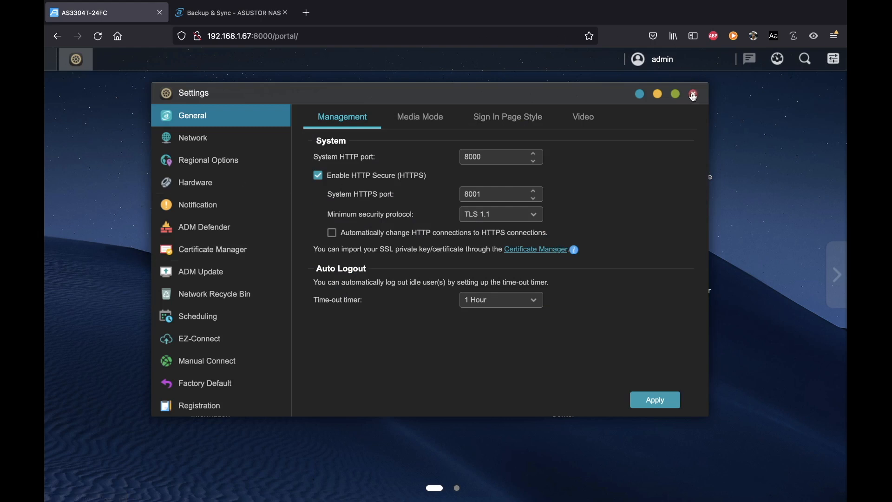
left_click(805, 59)
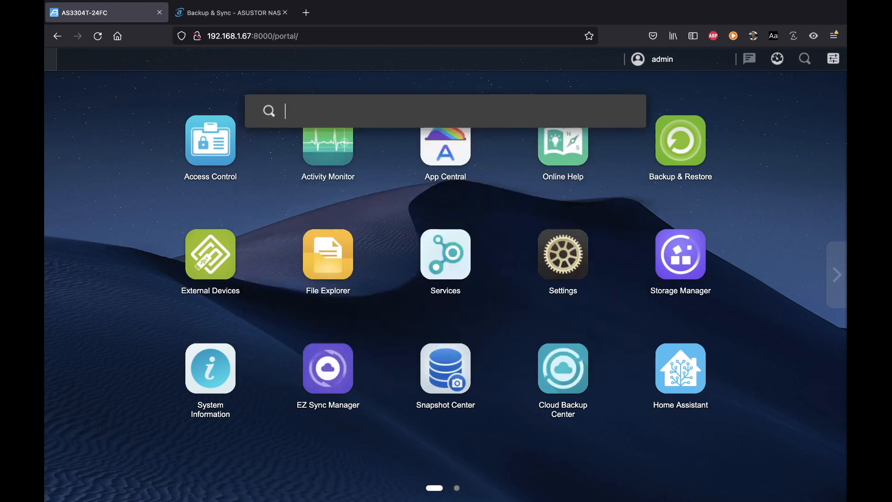
type("a")
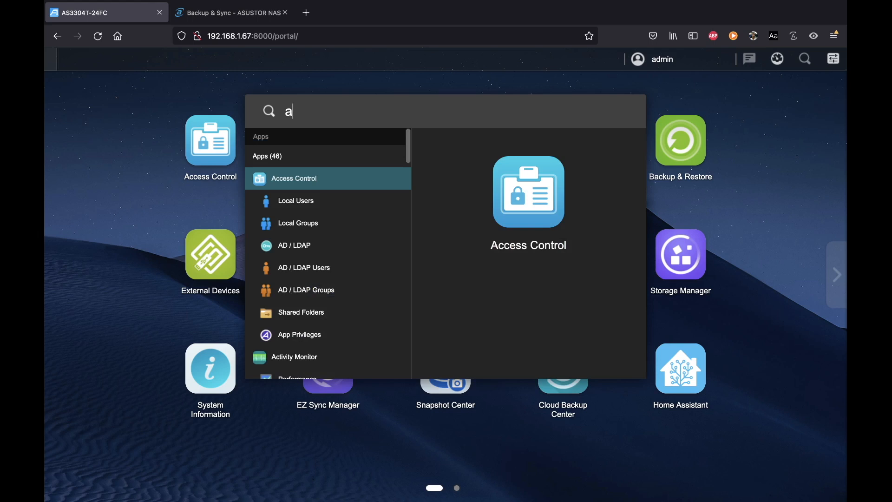
type("pp")
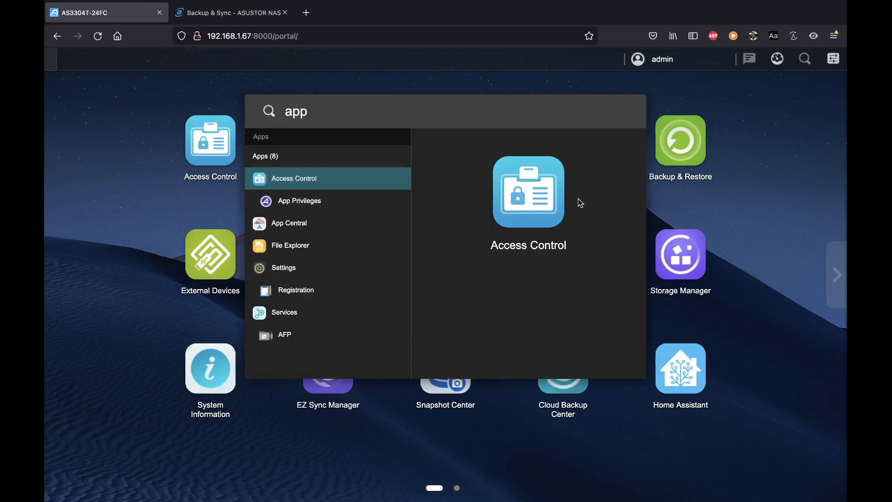
mouse_move(293, 223)
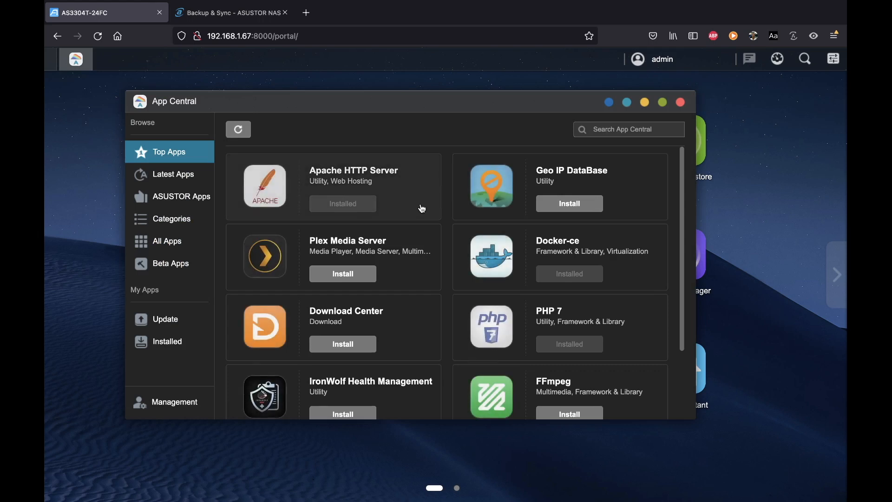
Browse App Central's Top Apps list briefly, then close it to return to the desktop.
scroll("down", 3)
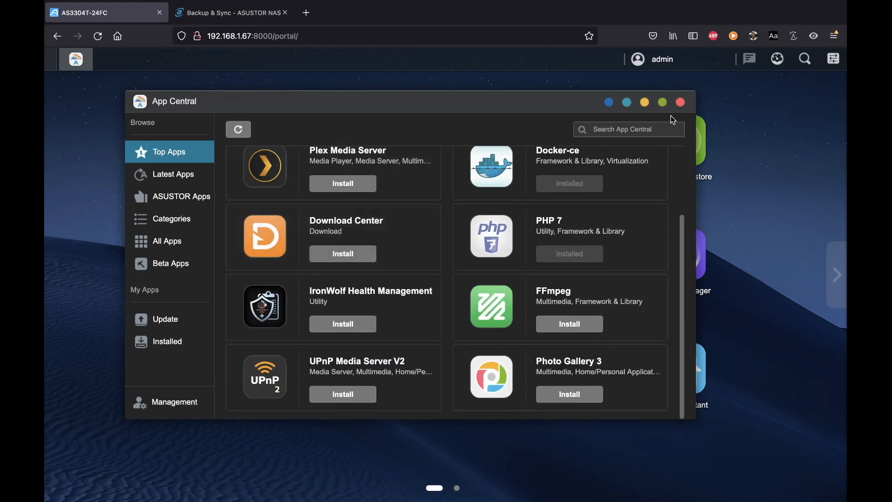
left_click(680, 103)
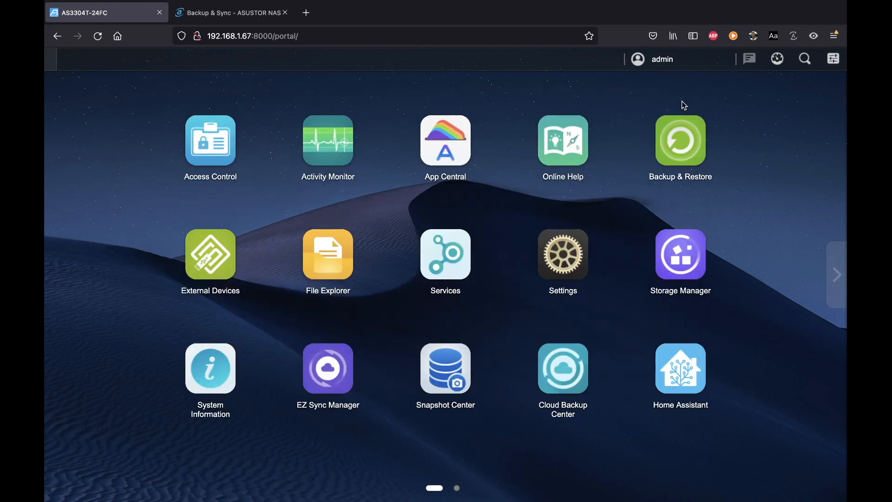